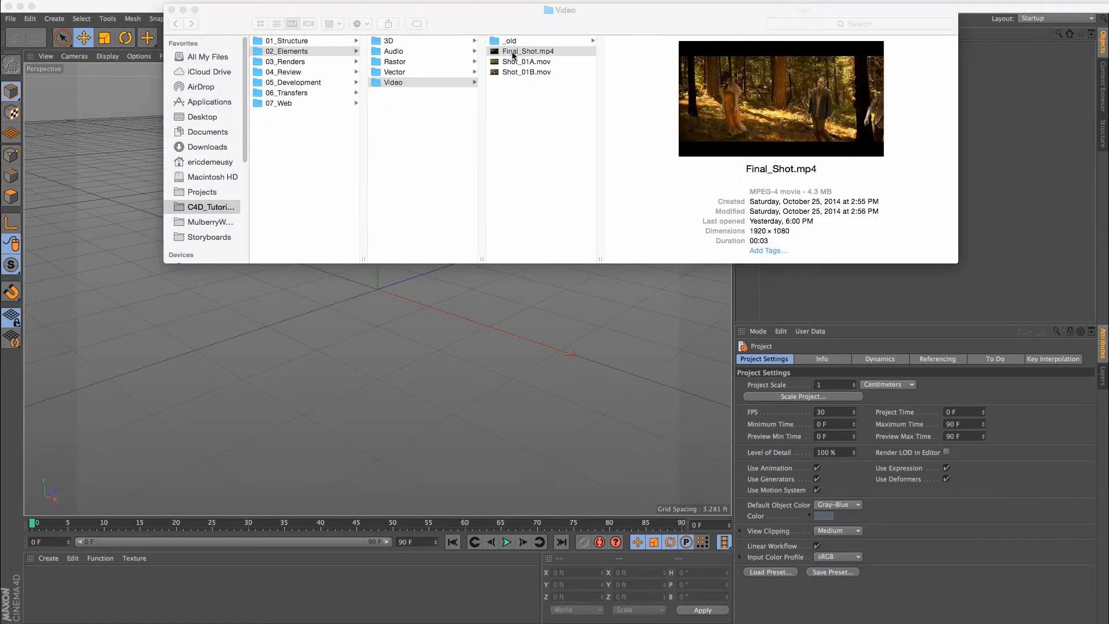
Select Shot_01A.mov in the Video folder to preview the clip and its details
click(527, 62)
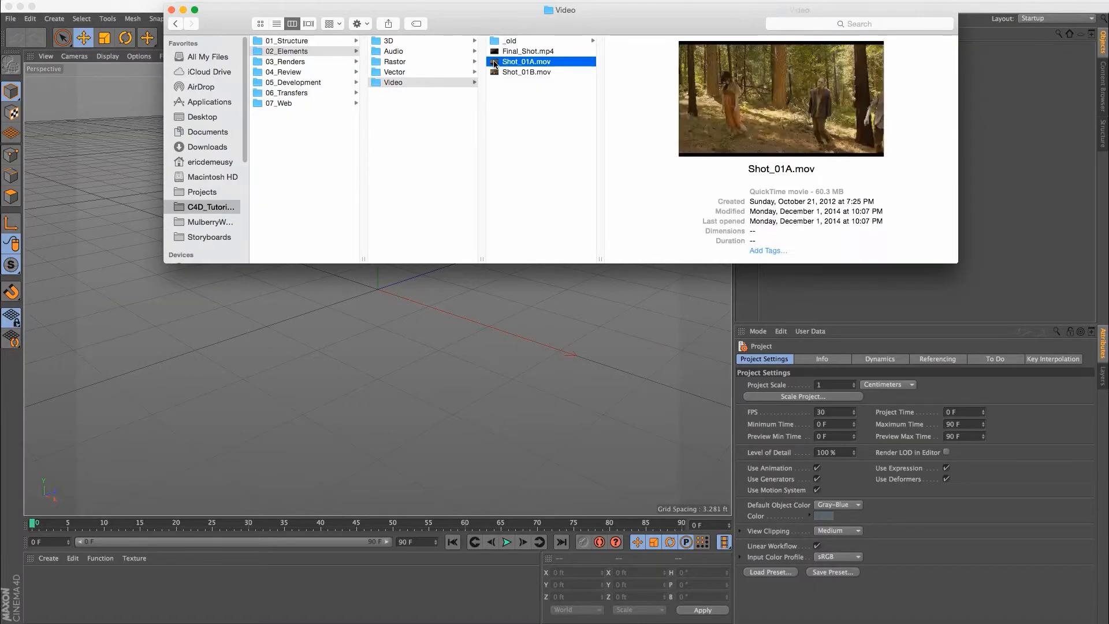